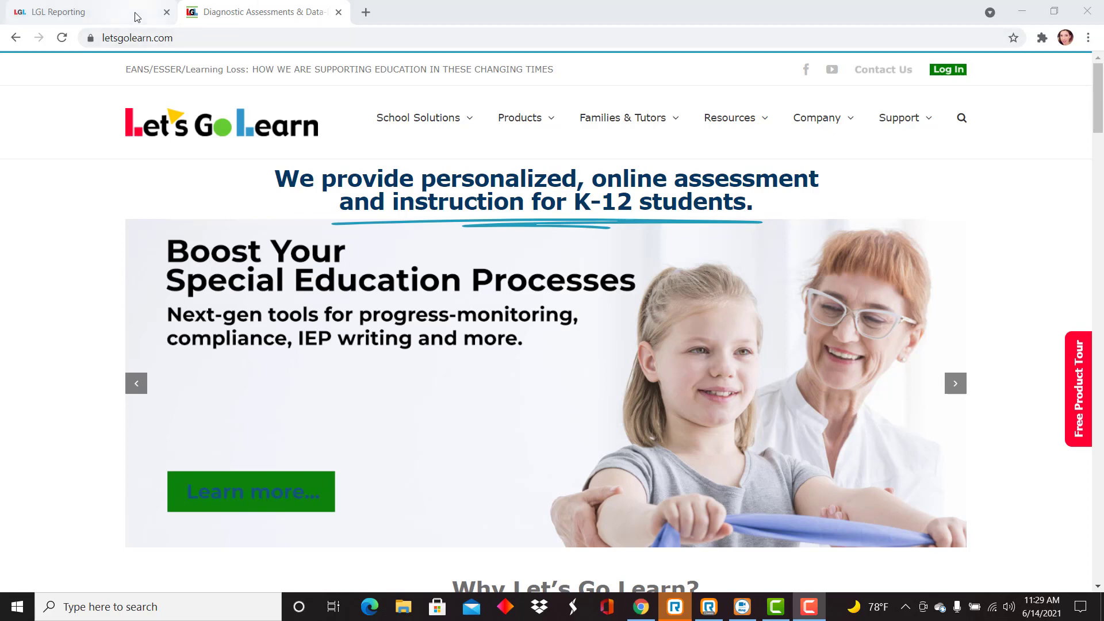
# Show the Reporting menu's Site Reports and DataPortal options on the Demo Account dashboard
pyautogui.click(63, 11)
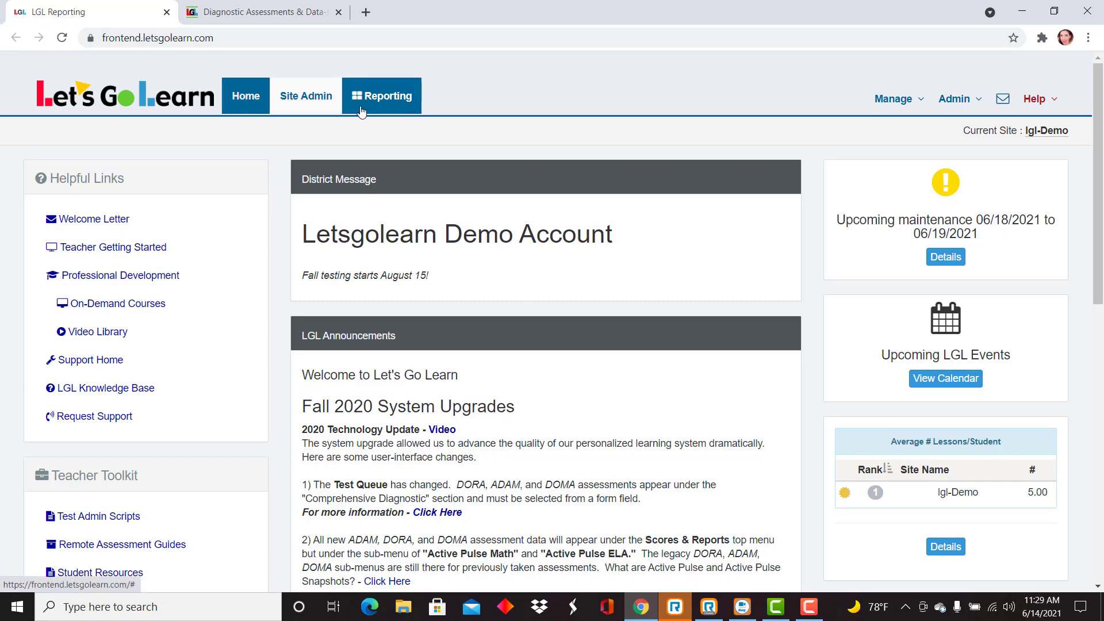
pyautogui.moveTo(384, 106)
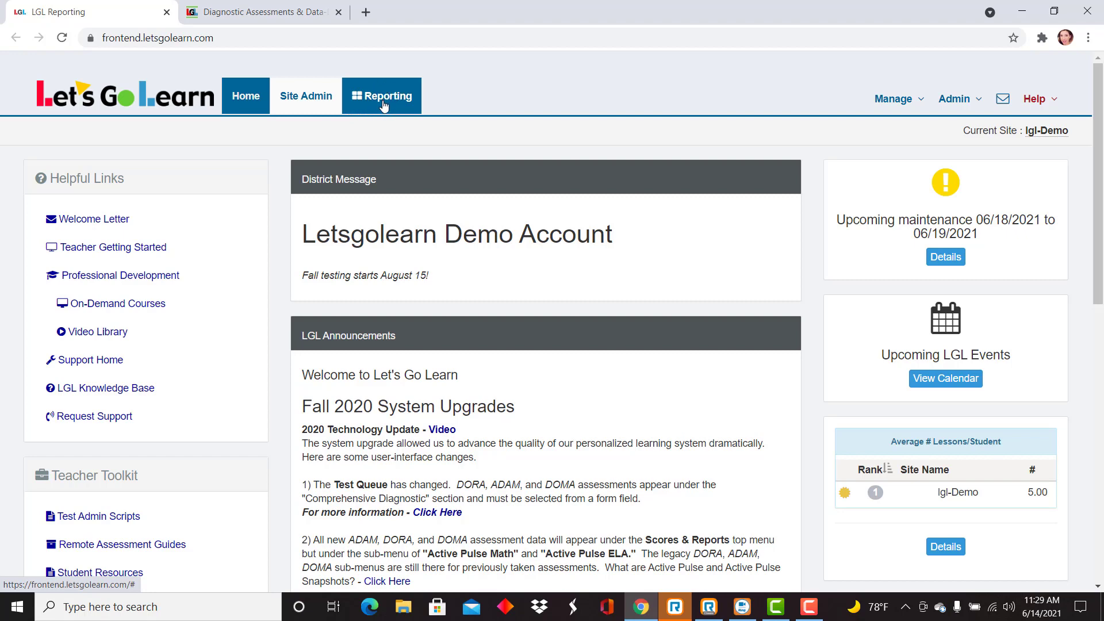
pyautogui.click(386, 95)
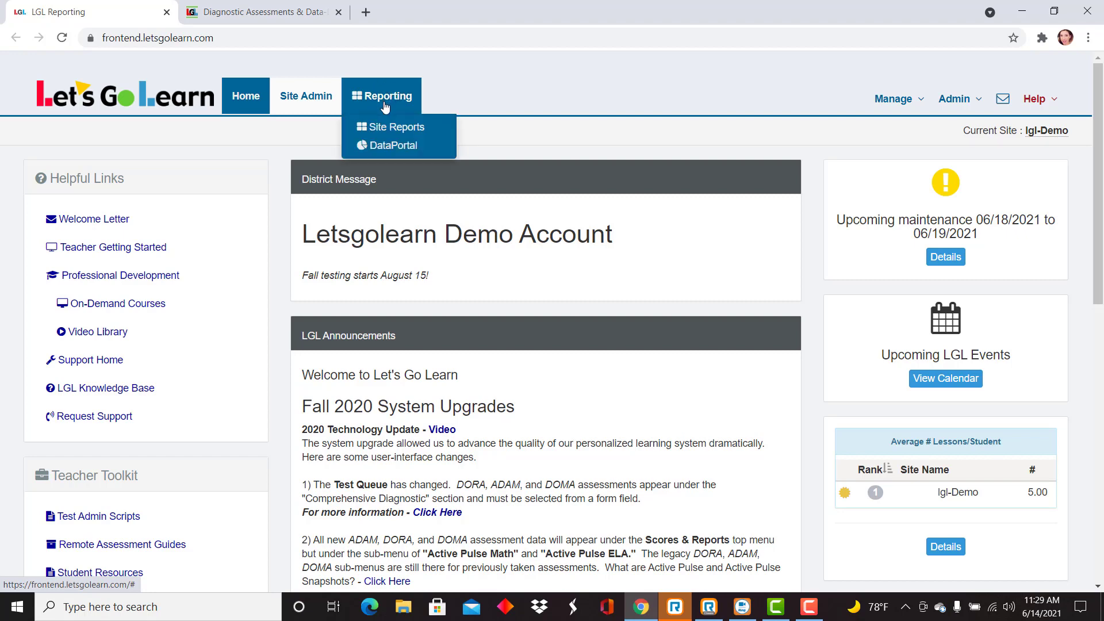
pyautogui.moveTo(395, 154)
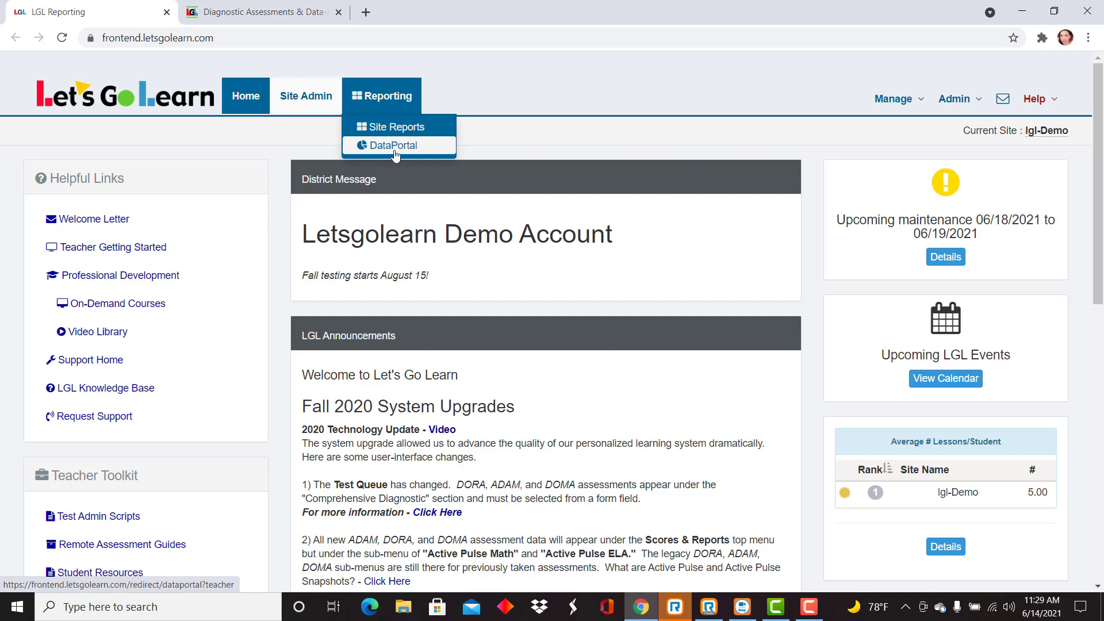
# Launch the DataPortal, showing the Assessment Completion Report for lgl-Demo
pyautogui.click(389, 145)
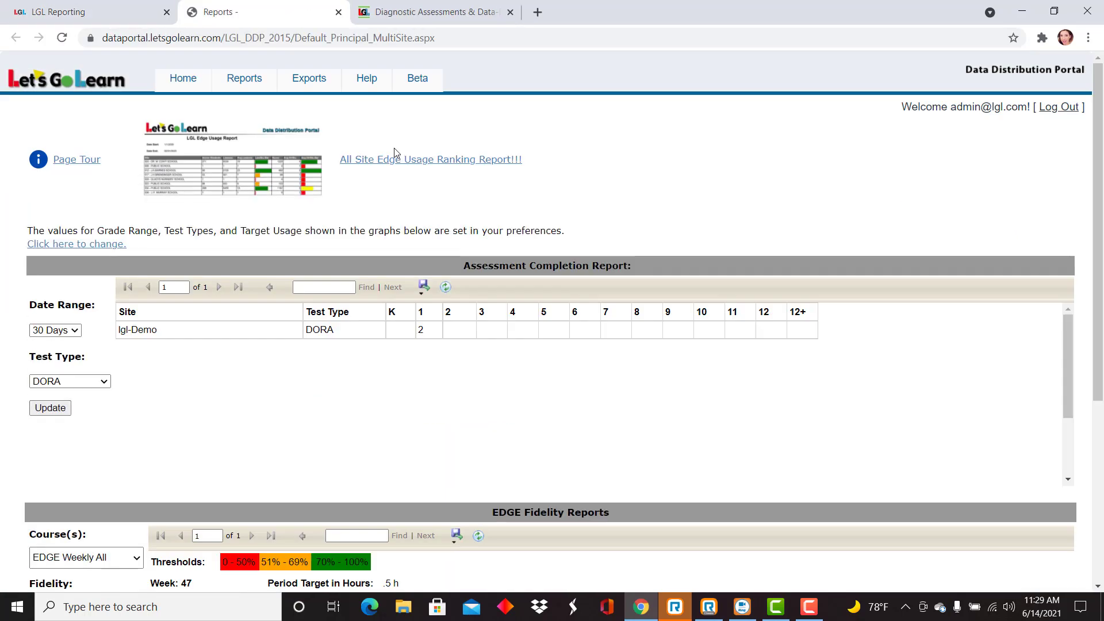
pyautogui.moveTo(276, 156)
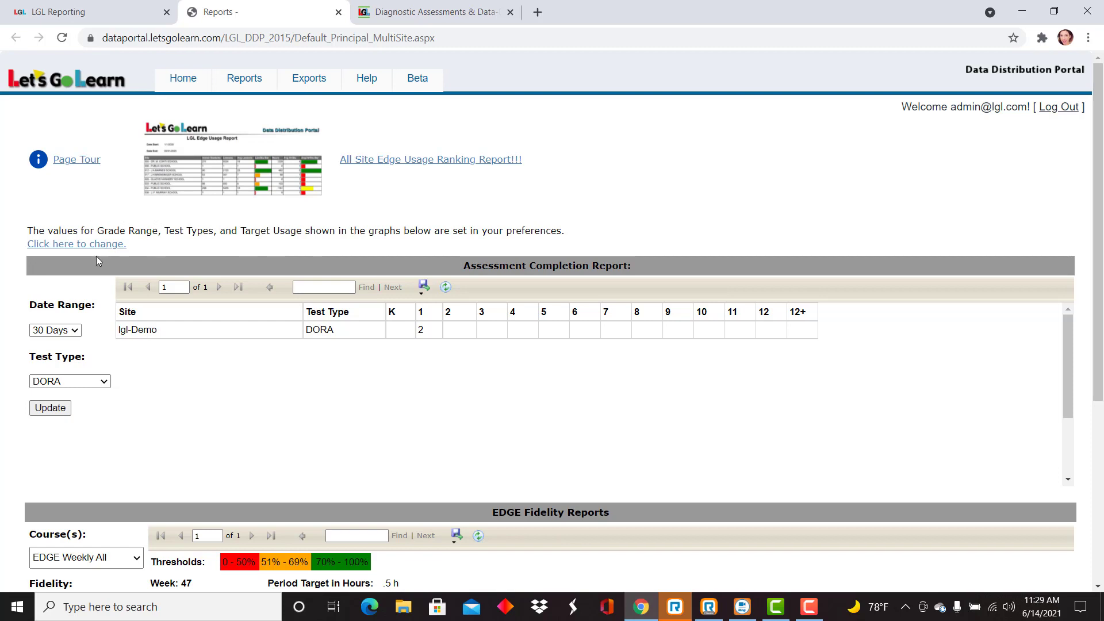
pyautogui.moveTo(212, 374)
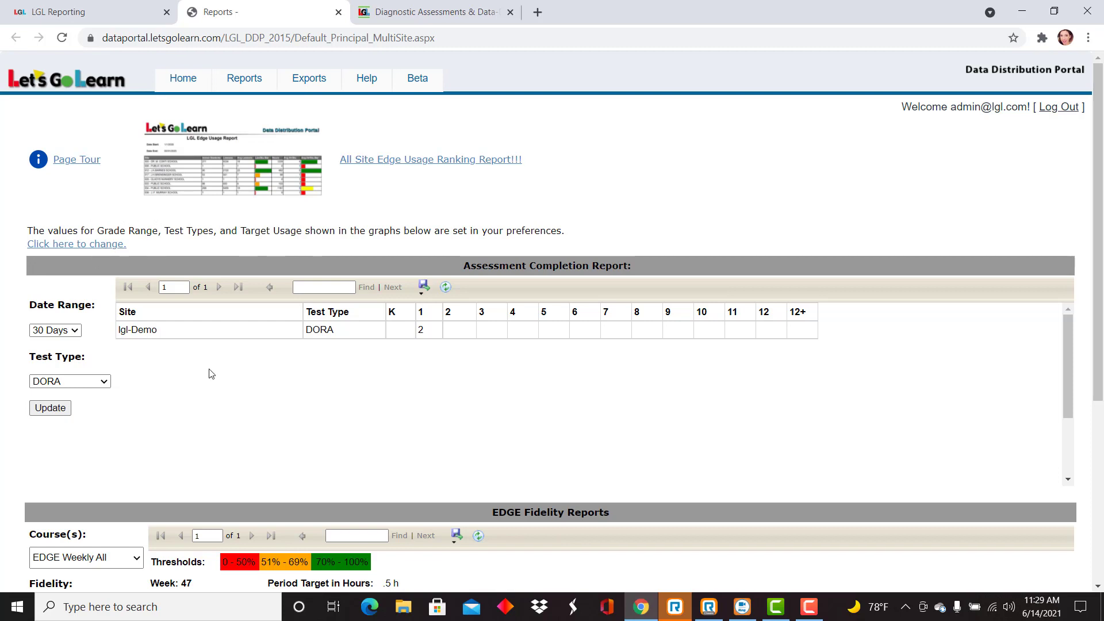
pyautogui.moveTo(318, 110)
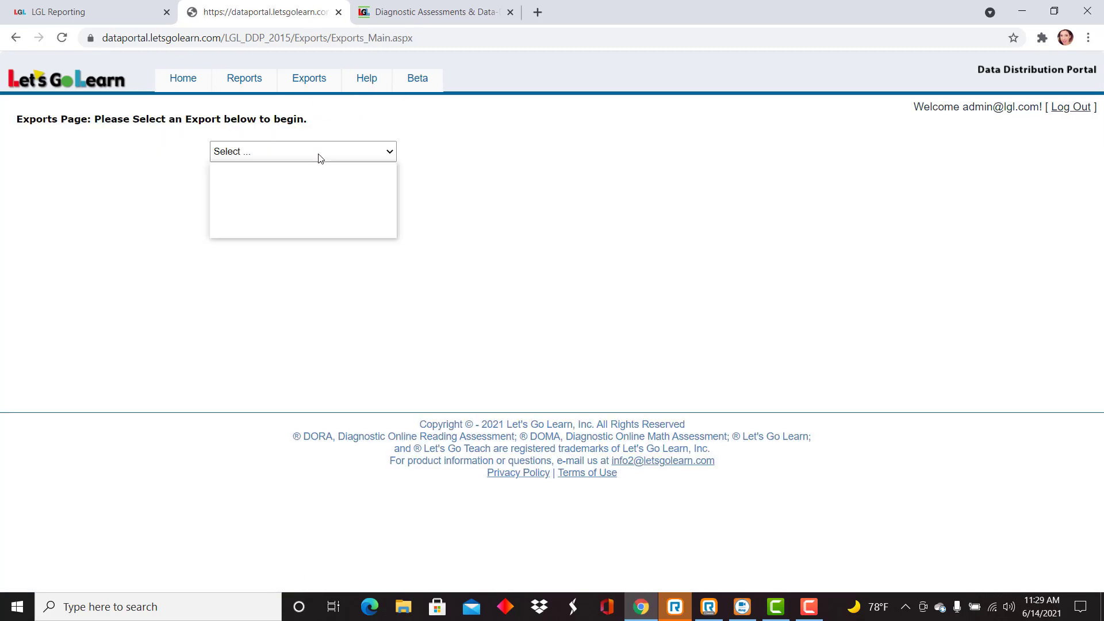
# Choose Raw Scores Export, listing DORA, ADAM and DOMA assessments
pyautogui.click(303, 152)
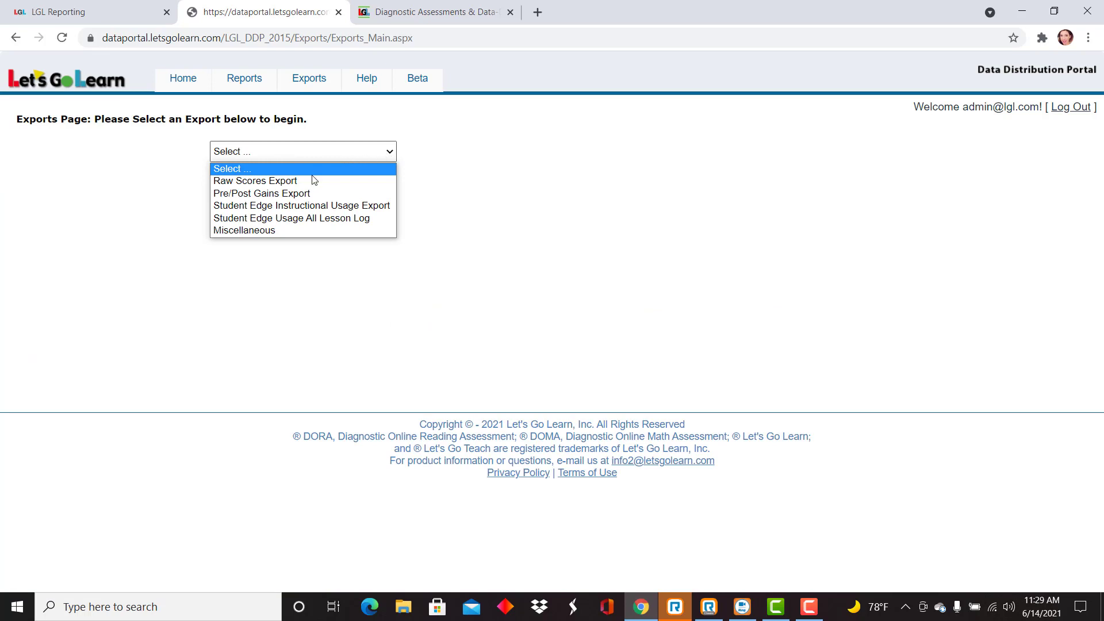
pyautogui.moveTo(253, 182)
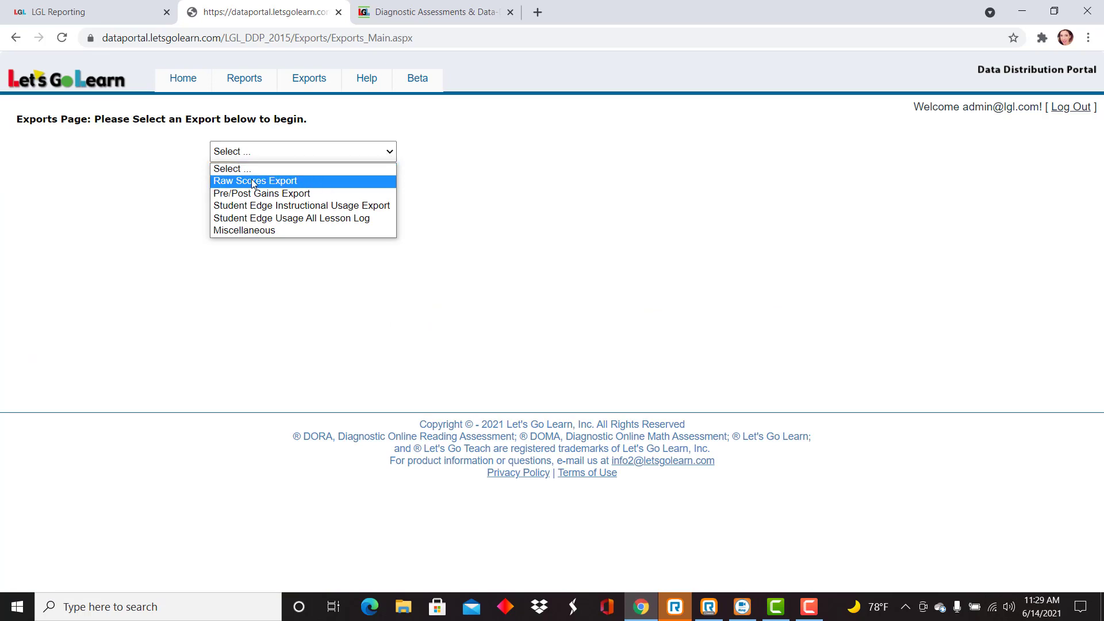
pyautogui.moveTo(248, 187)
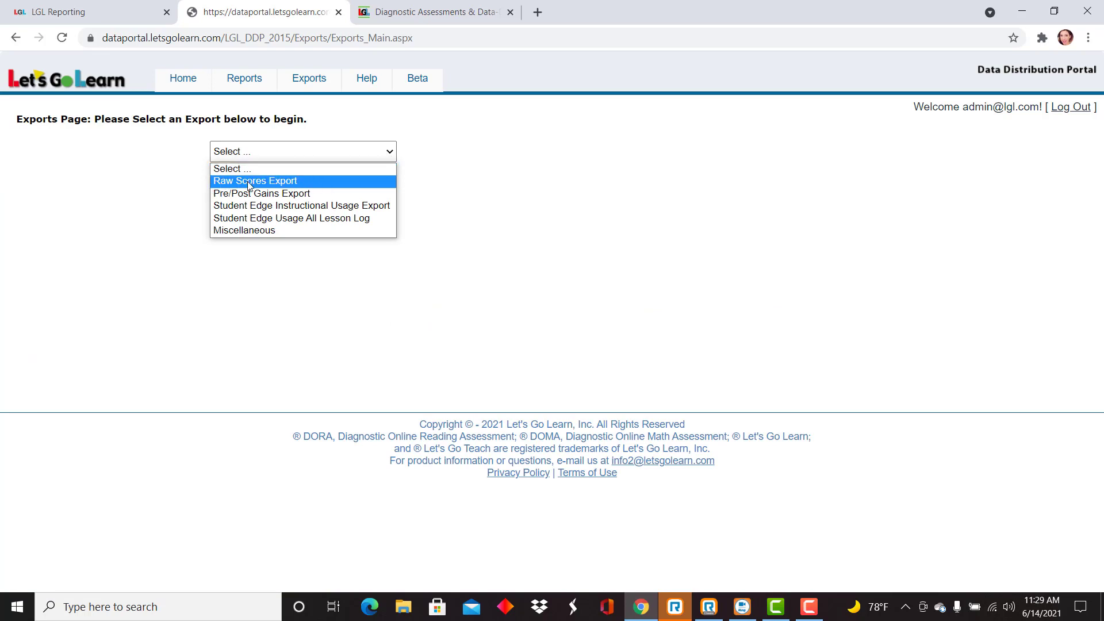
pyautogui.click(256, 180)
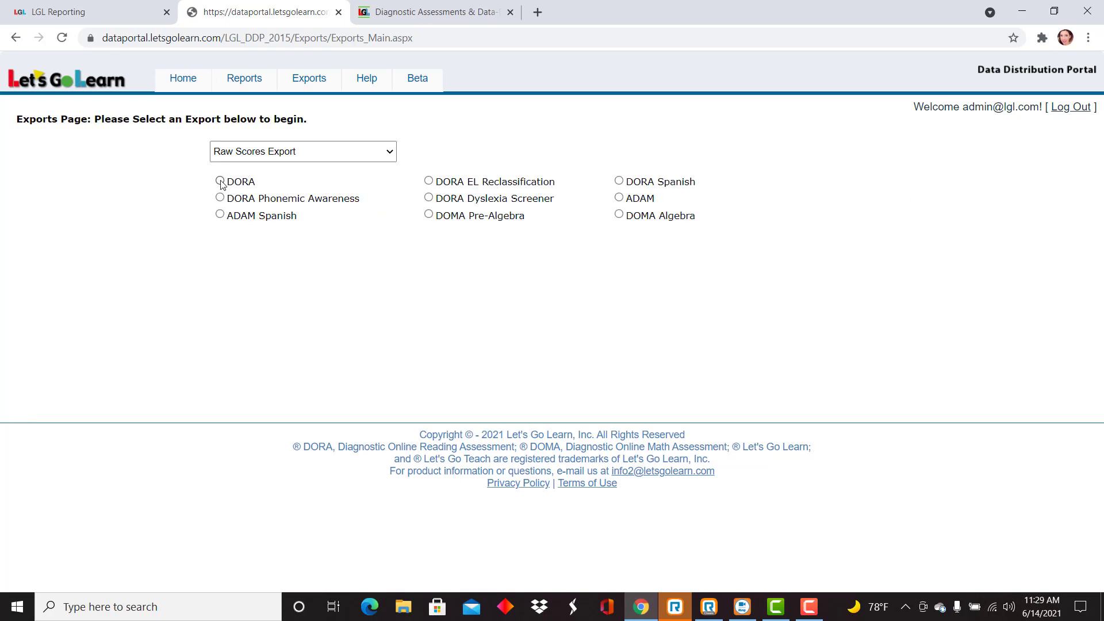
# Select DORA and set the export range from 07/01/2017 to 05/28/2021
pyautogui.click(219, 181)
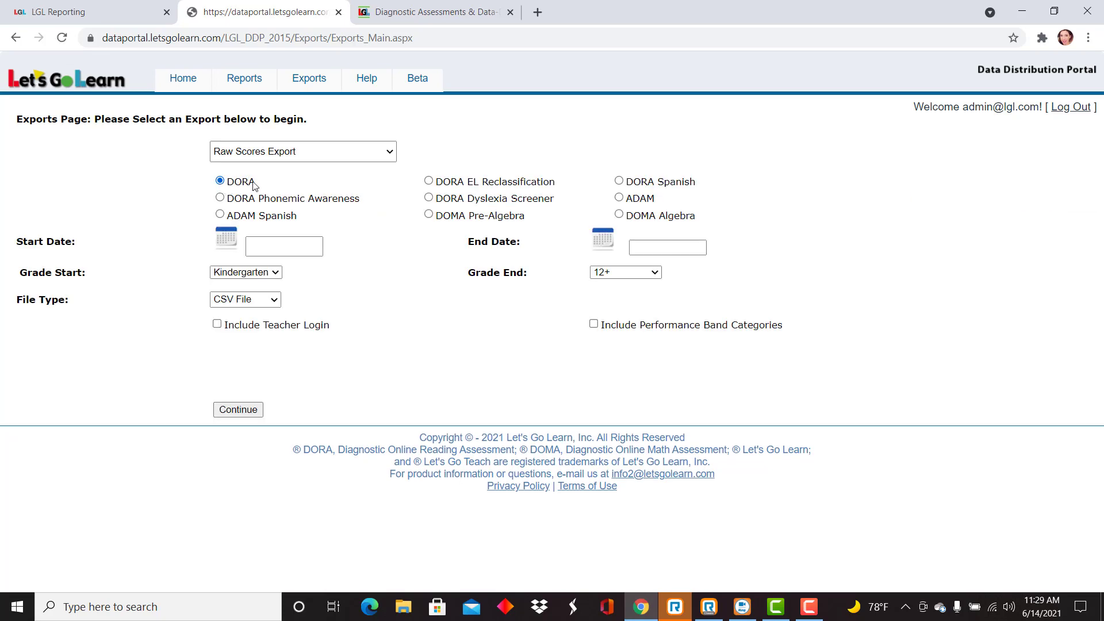
pyautogui.click(284, 245)
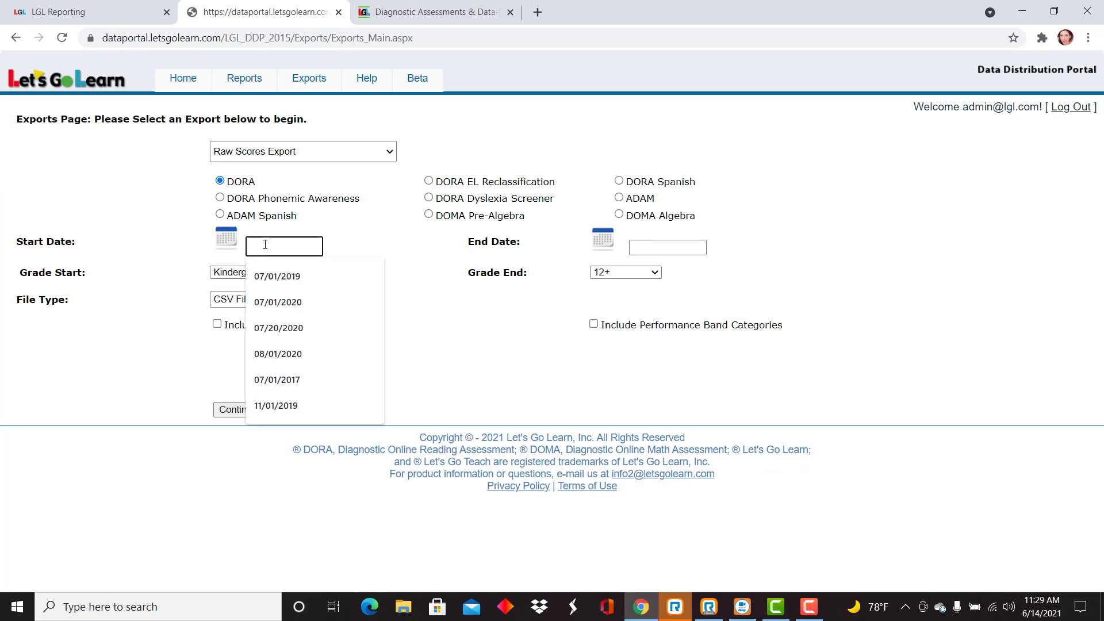
pyautogui.click(276, 379)
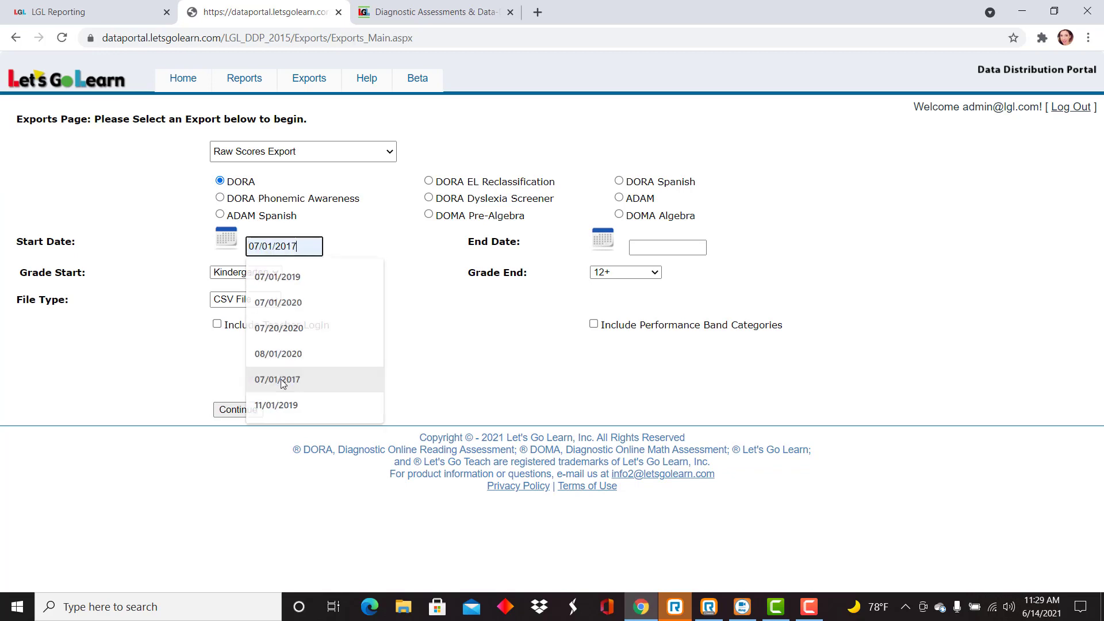
pyautogui.click(667, 247)
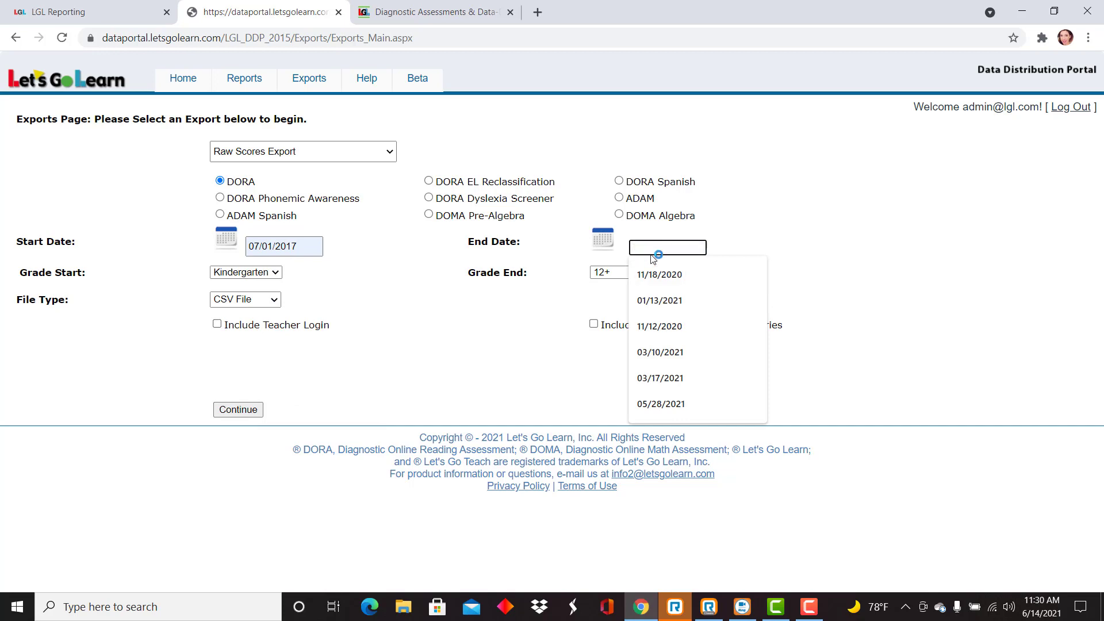
pyautogui.click(660, 377)
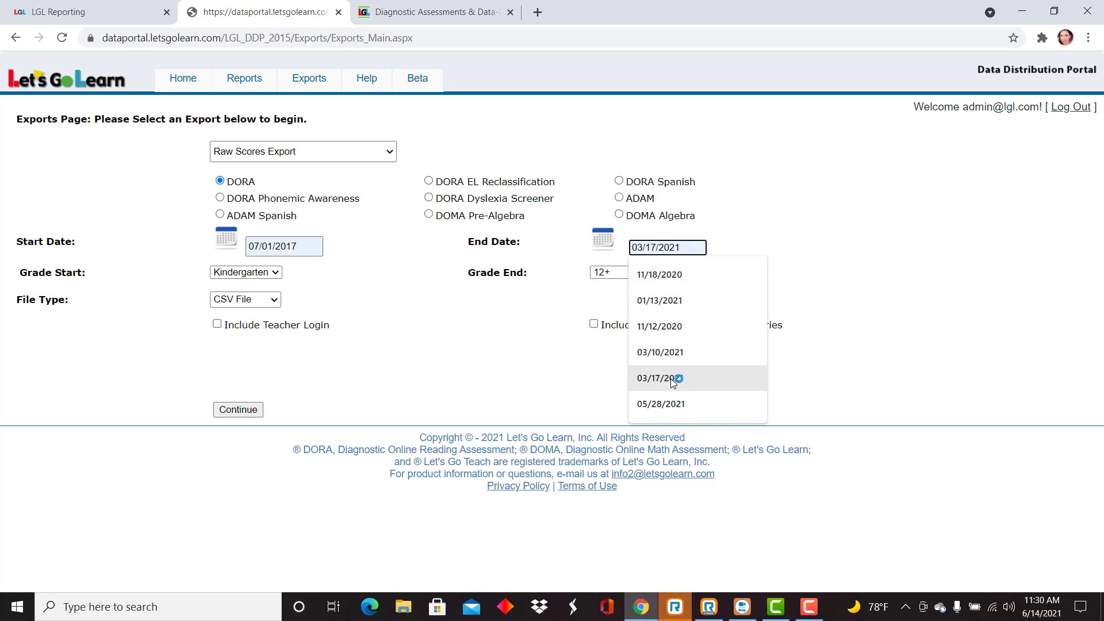
pyautogui.click(661, 404)
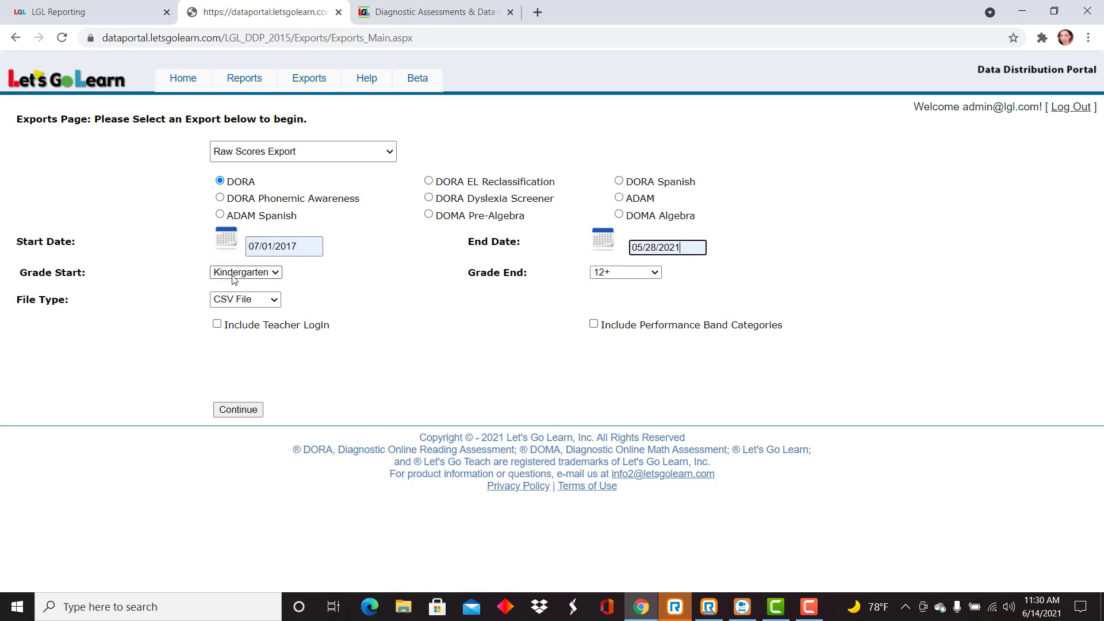
pyautogui.moveTo(239, 279)
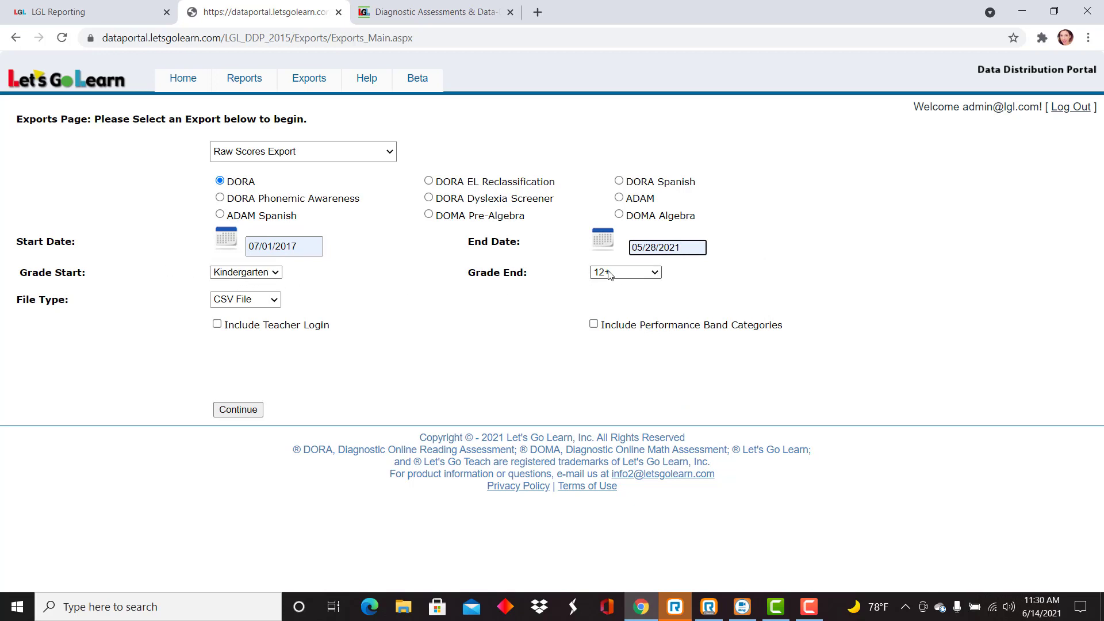
# Keep CSV format, include teacher login and performance band categories, and continue
pyautogui.click(244, 299)
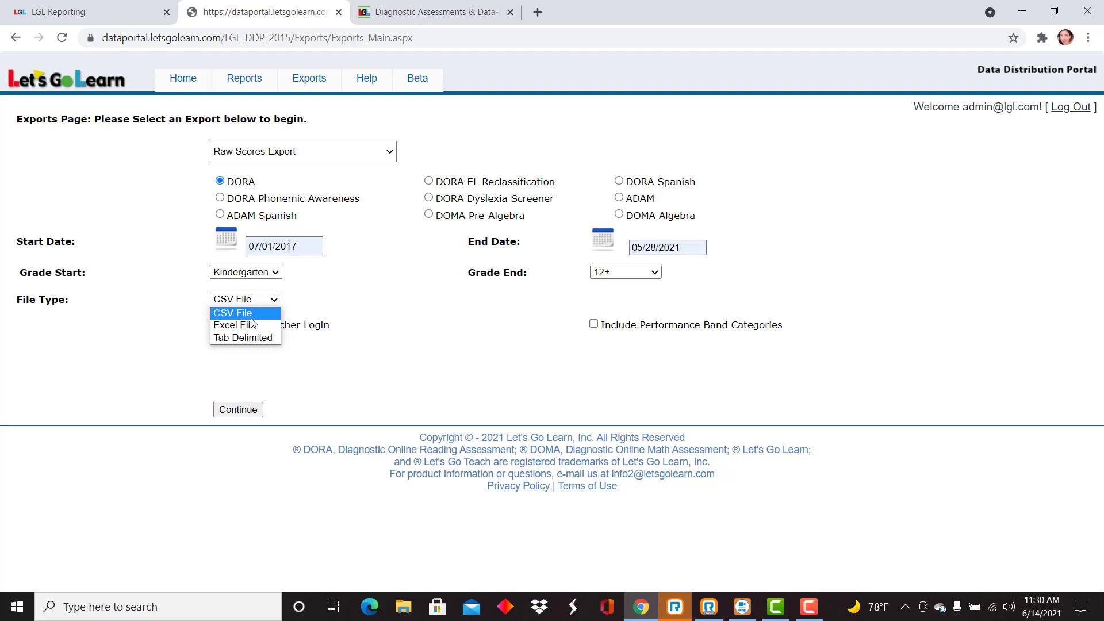
pyautogui.click(232, 313)
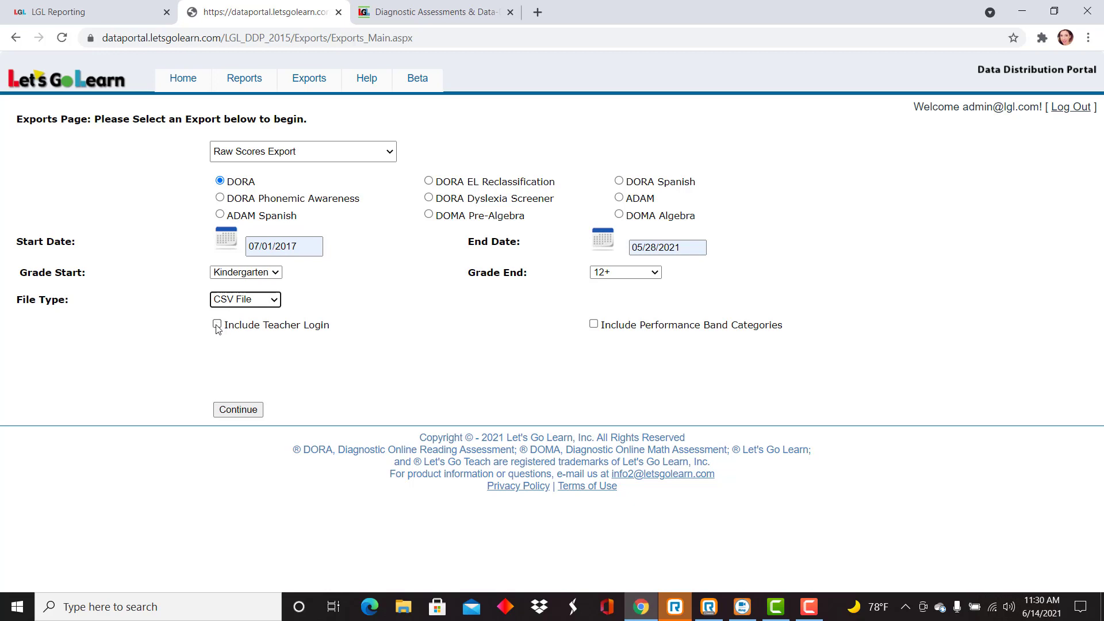
pyautogui.click(219, 324)
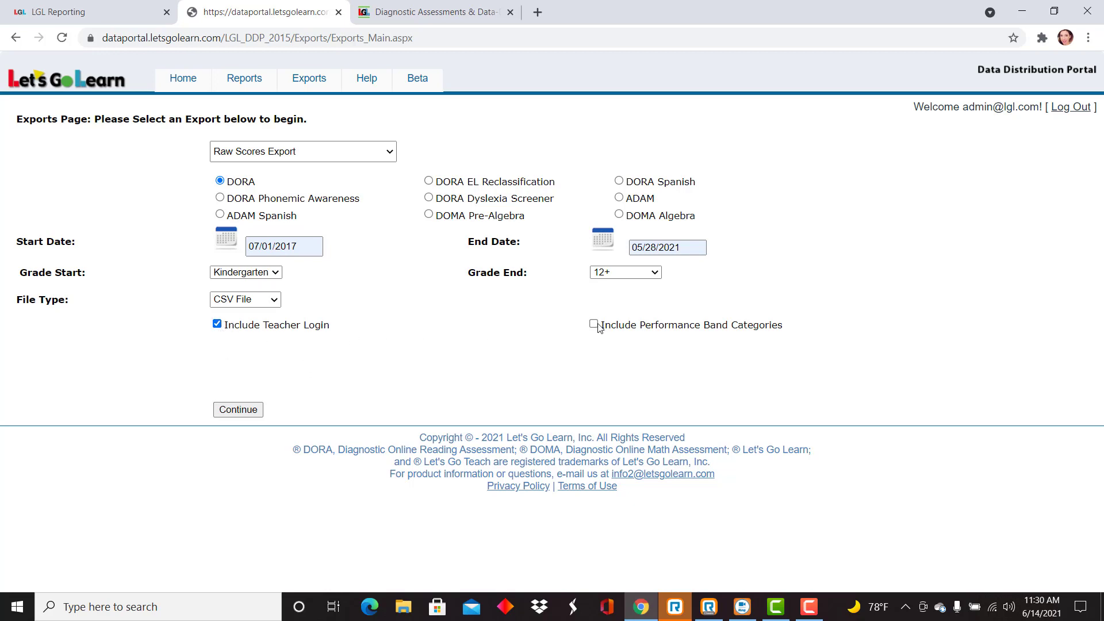
pyautogui.click(594, 324)
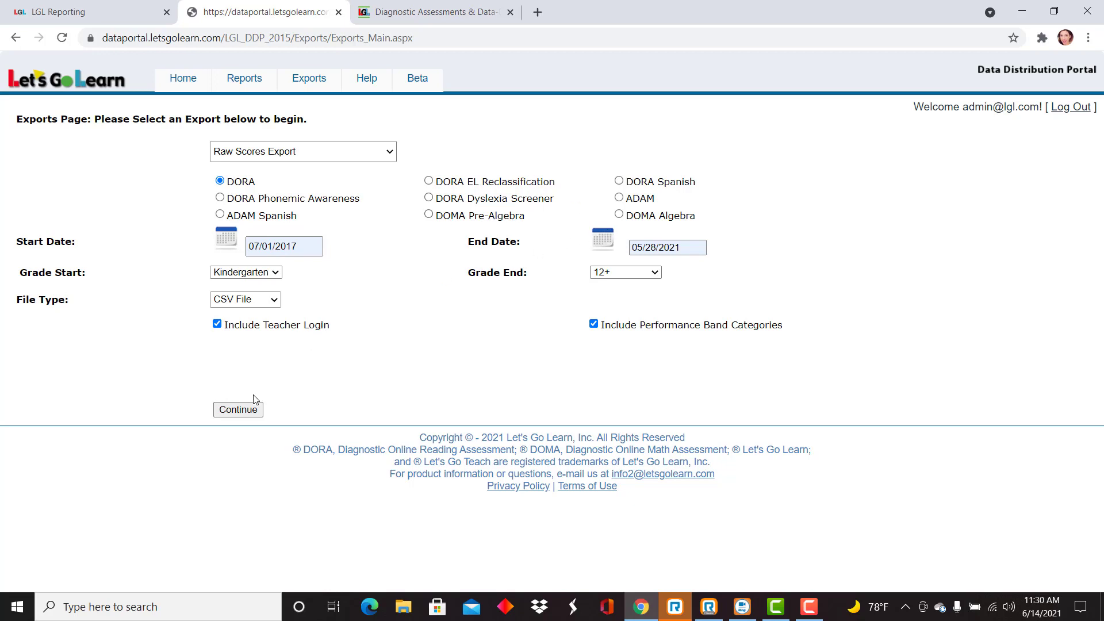
pyautogui.click(238, 410)
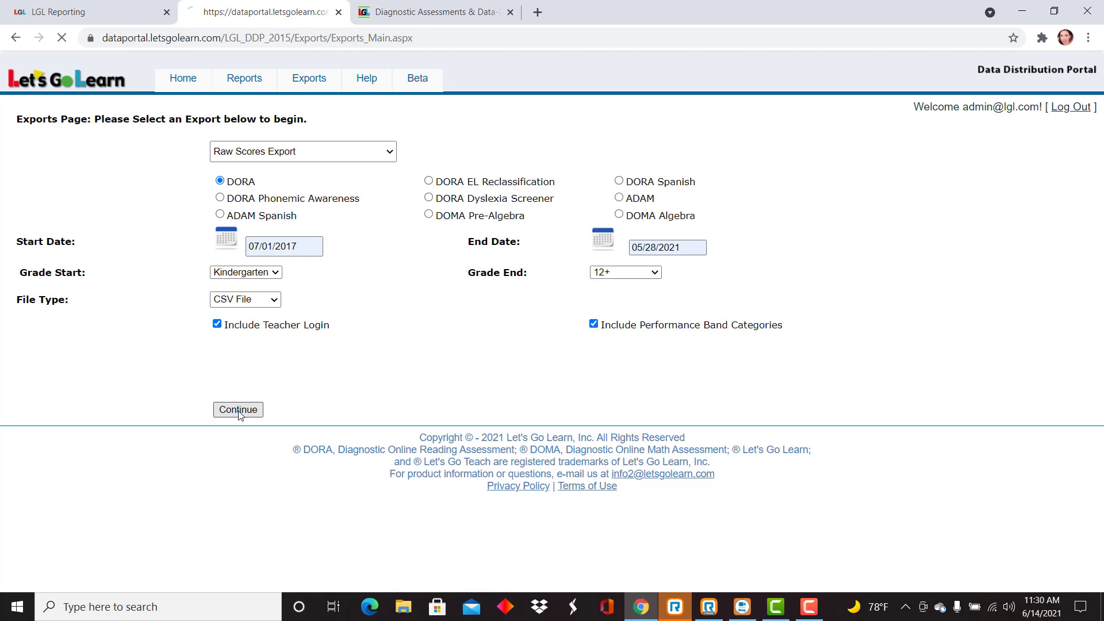
# Download the DORA extract for Academy X and lgl-Demo and open the CSV
pyautogui.click(237, 409)
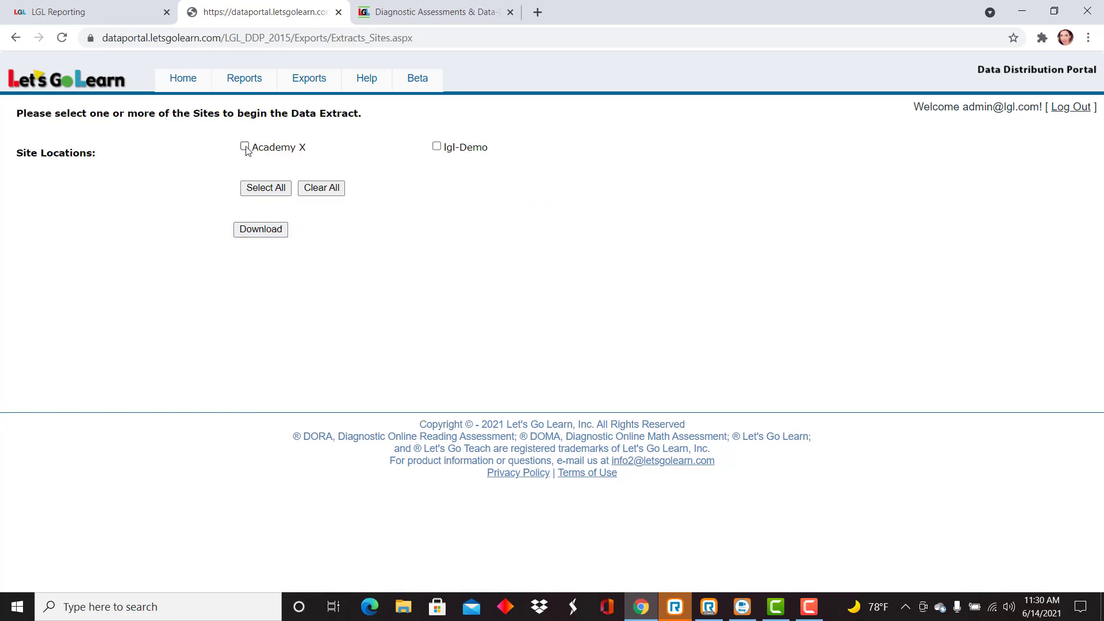
pyautogui.click(265, 189)
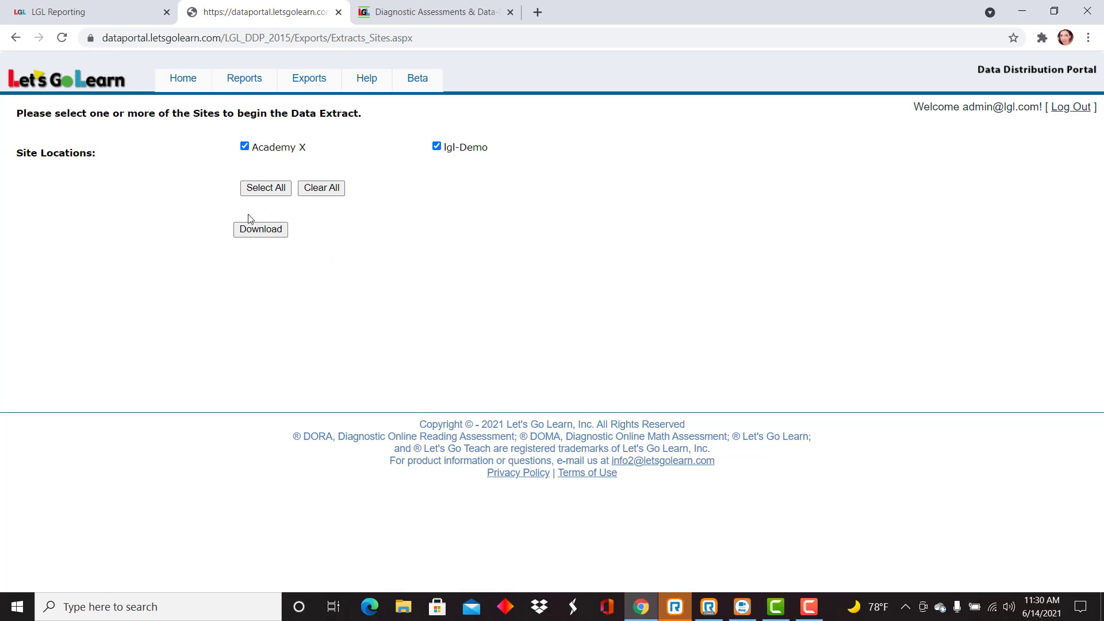
pyautogui.click(260, 229)
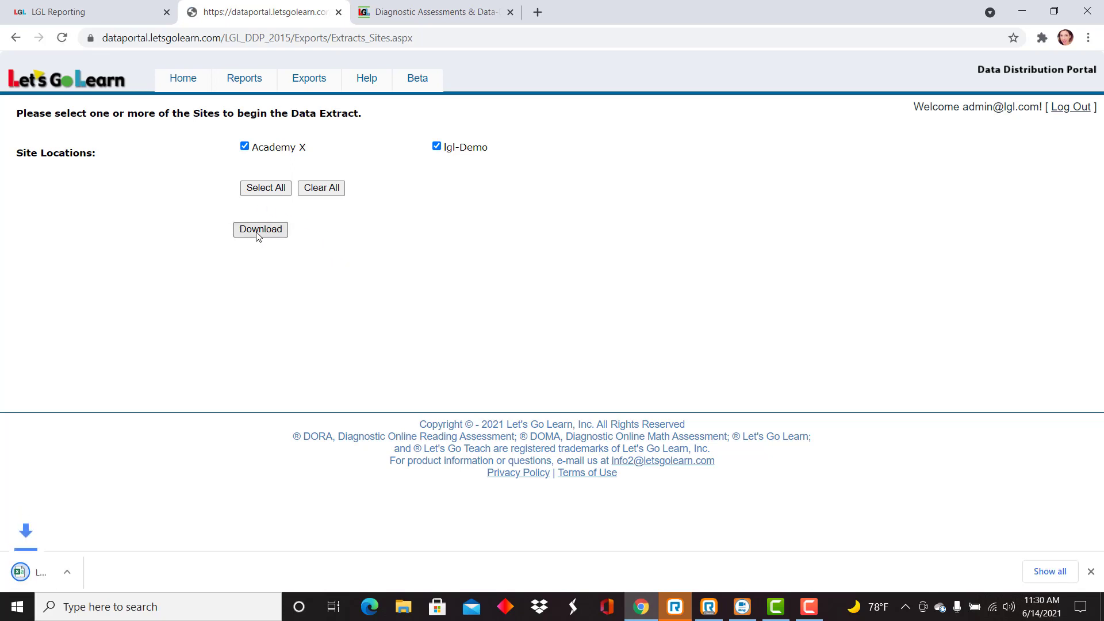
pyautogui.click(260, 228)
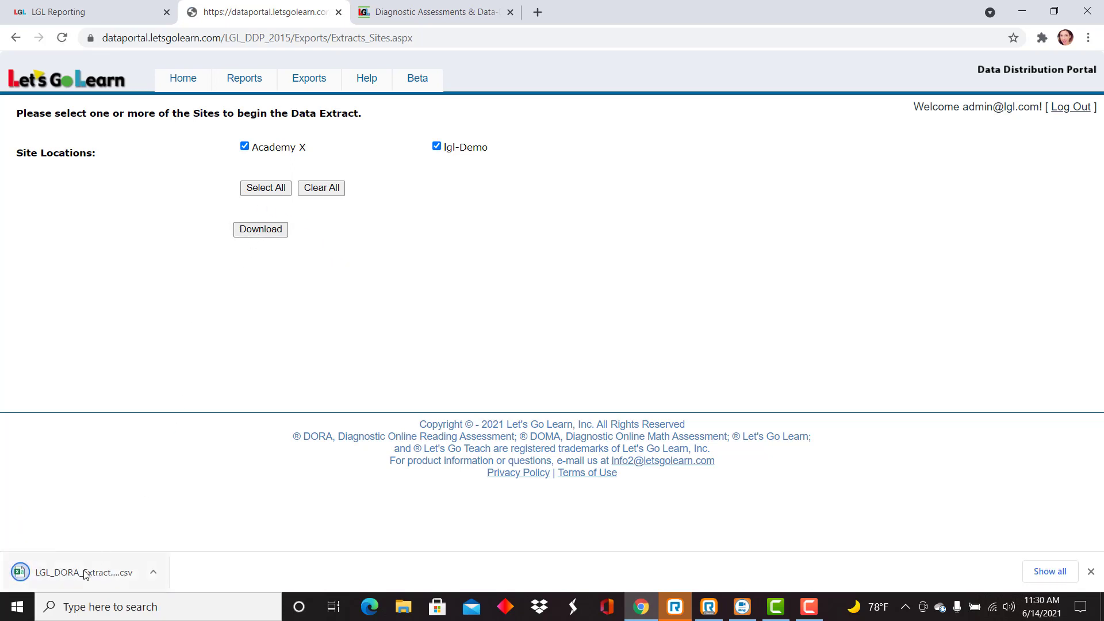
pyautogui.click(83, 573)
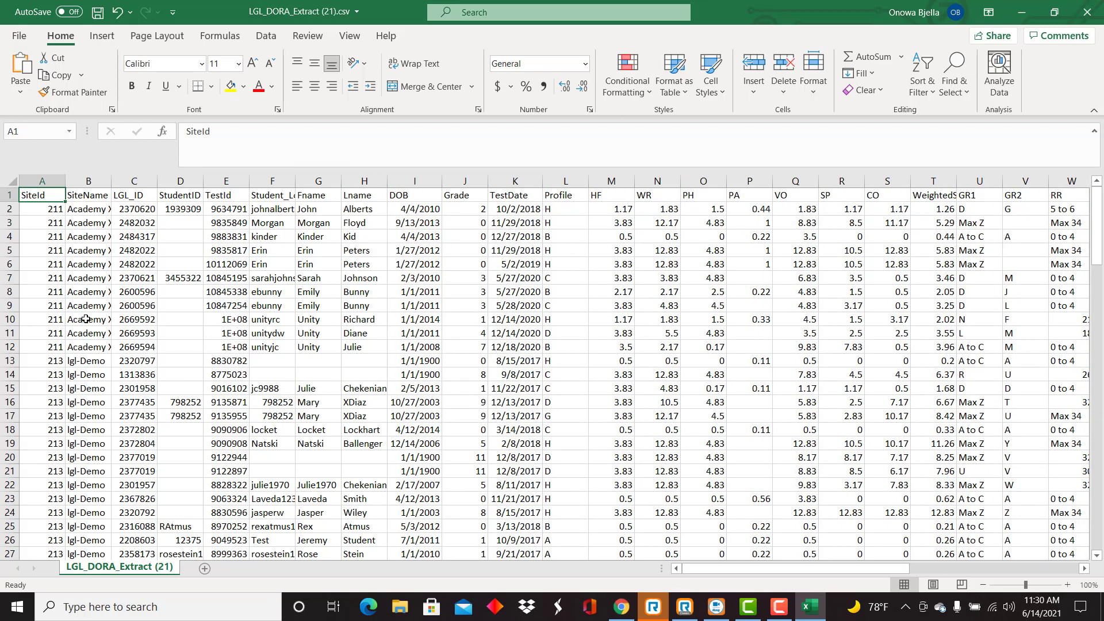
# Review the Profile, PH, PA, WeightedScore, LEXILE and HF_AB_Cat columns of the extract
pyautogui.click(566, 181)
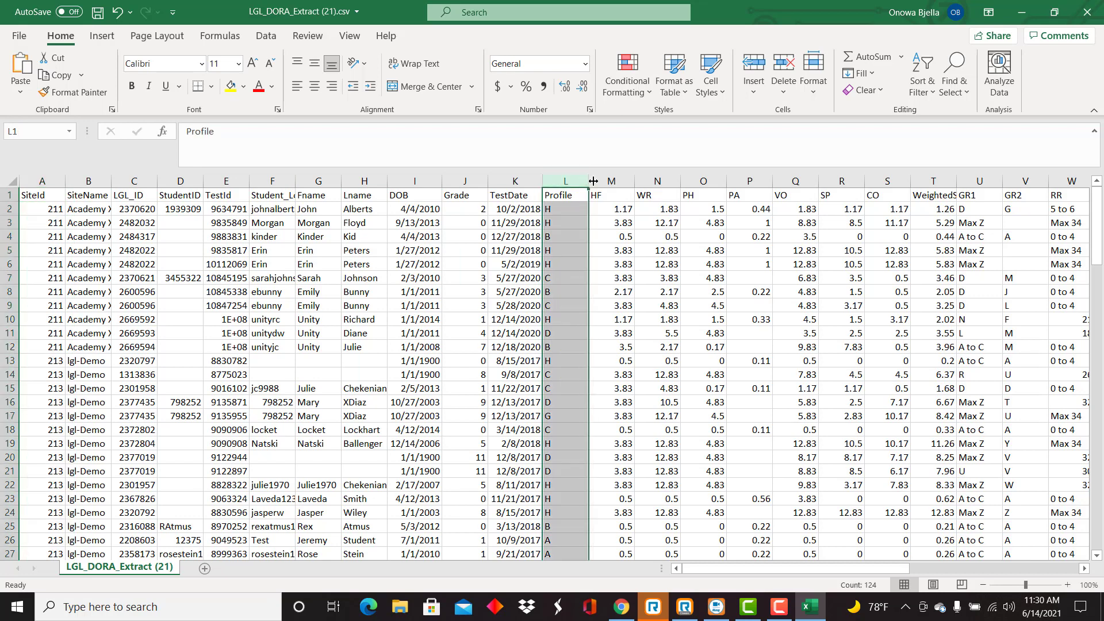
pyautogui.click(703, 180)
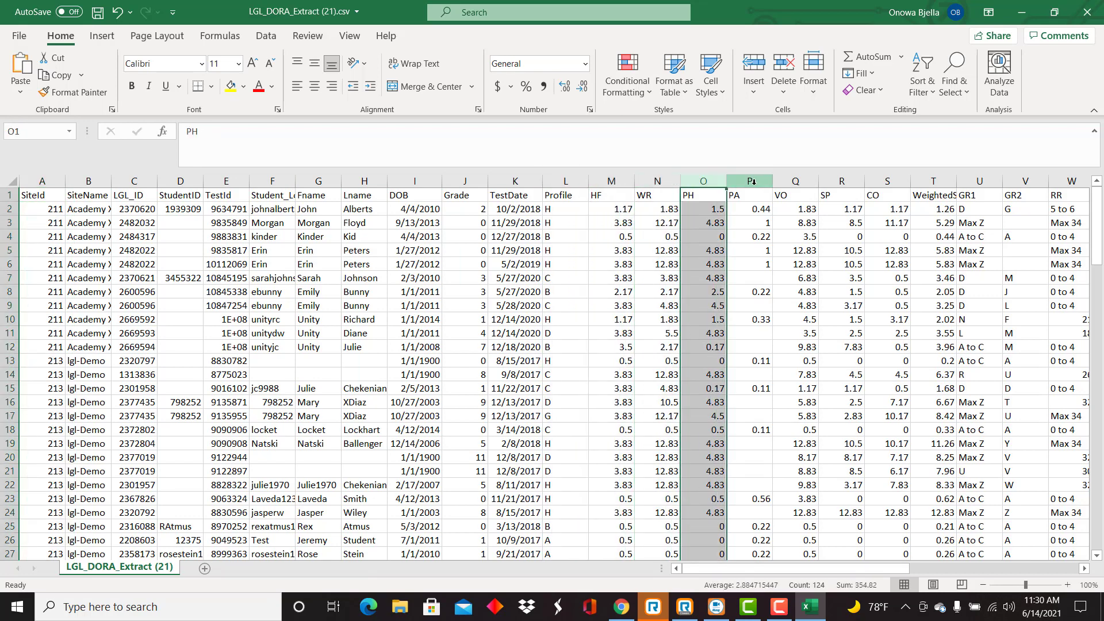
pyautogui.click(750, 180)
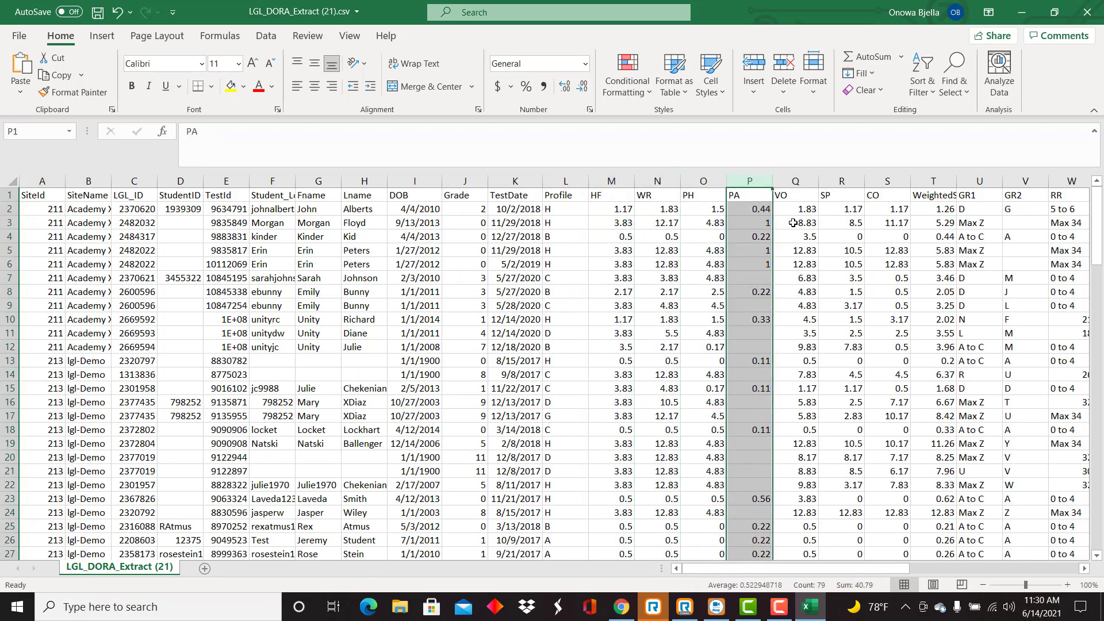
pyautogui.click(934, 194)
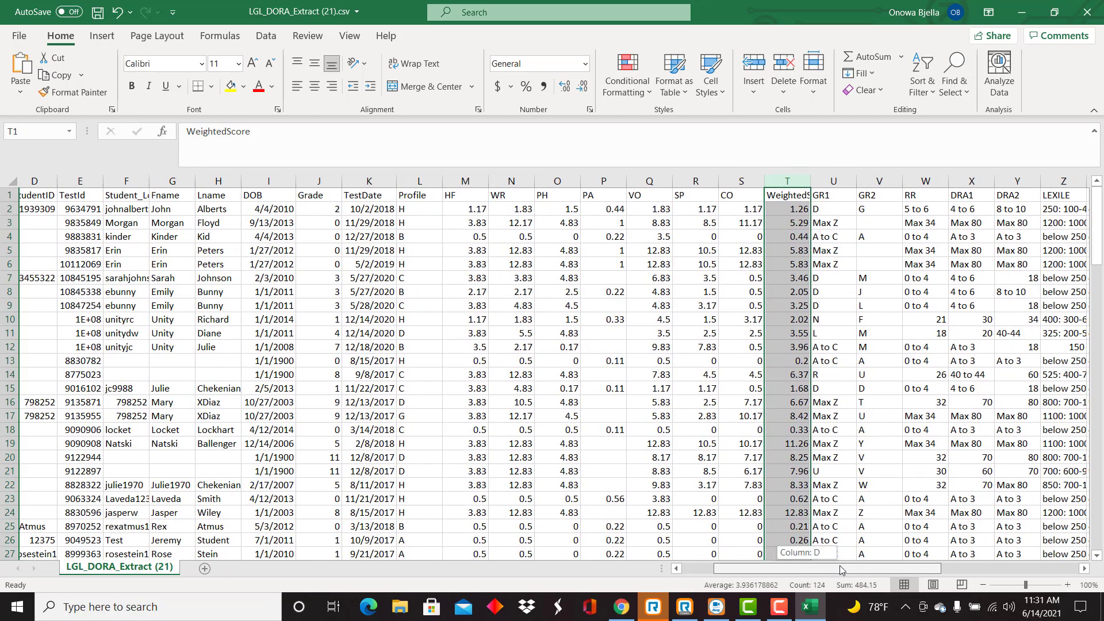
pyautogui.hscroll(3)
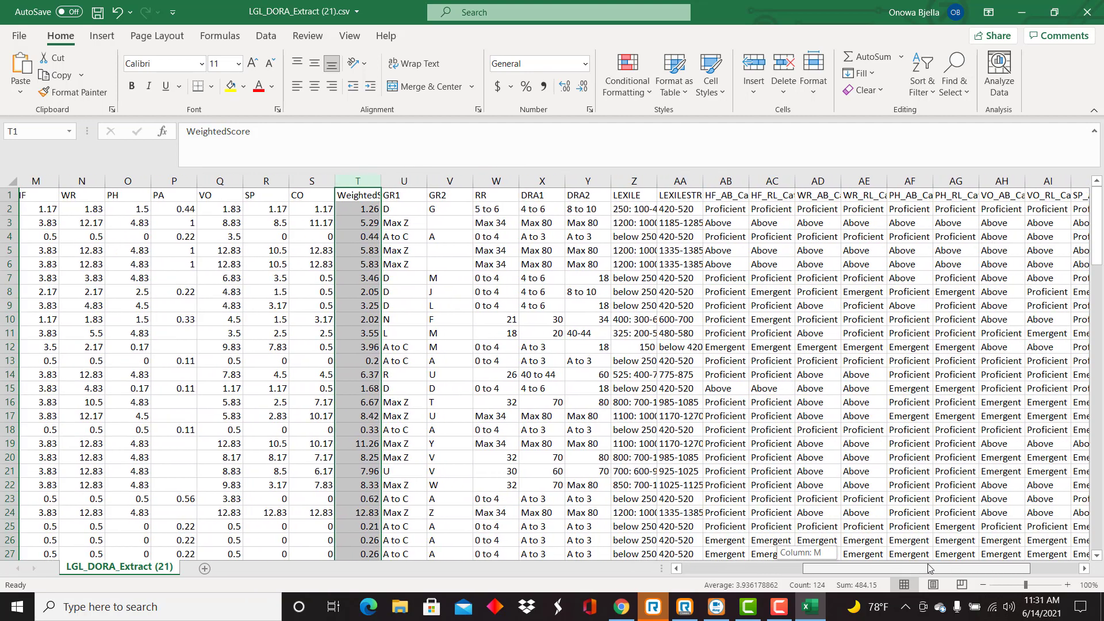
pyautogui.click(639, 181)
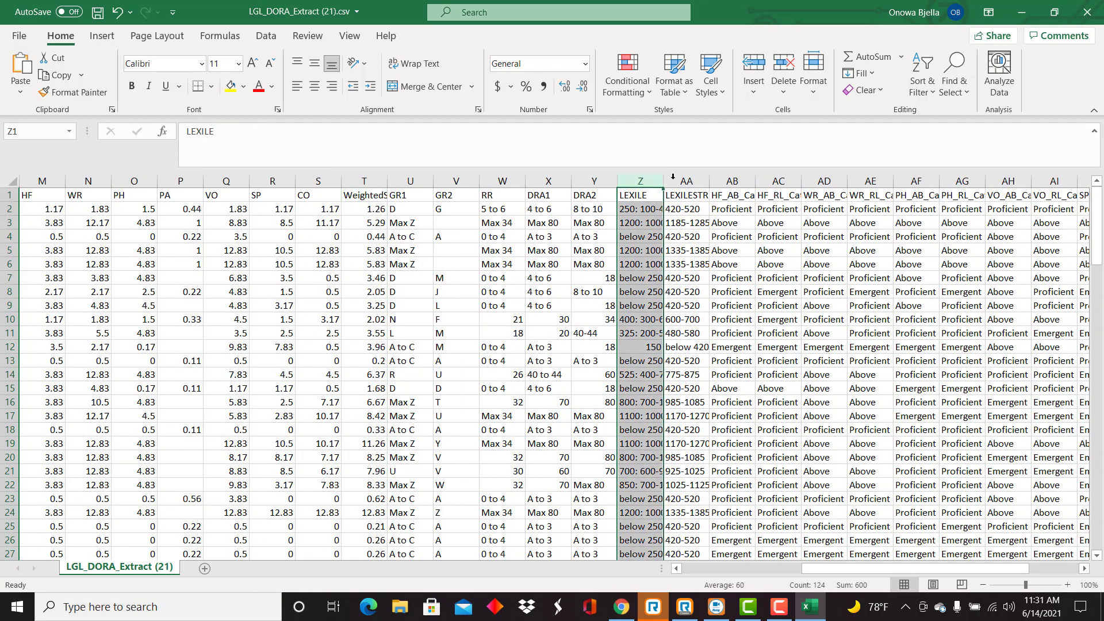
pyautogui.click(732, 181)
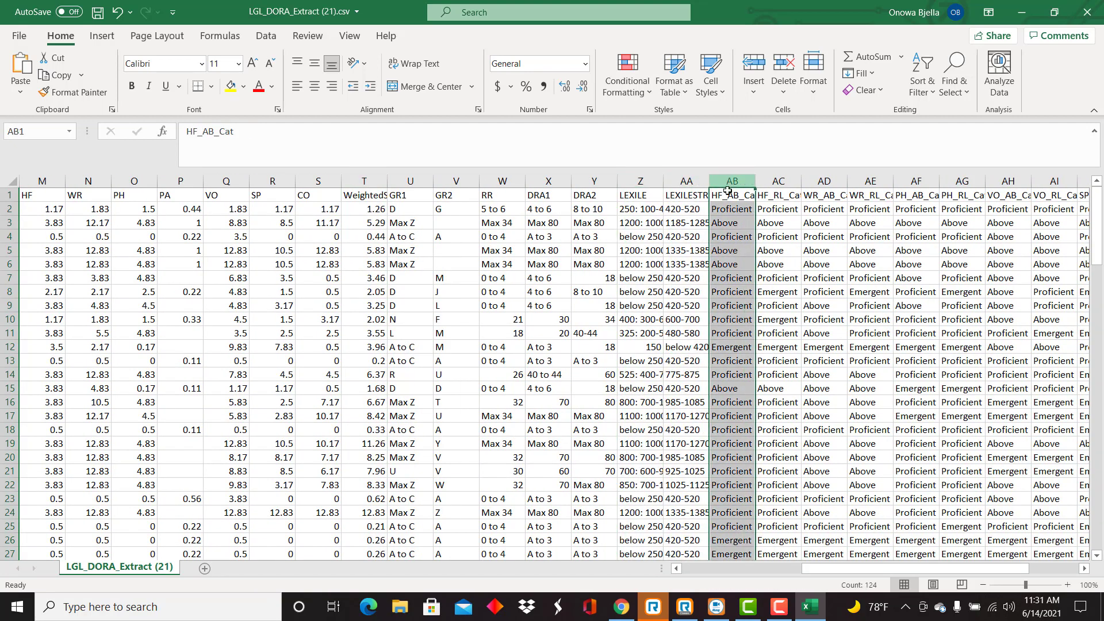
pyautogui.moveTo(724, 246)
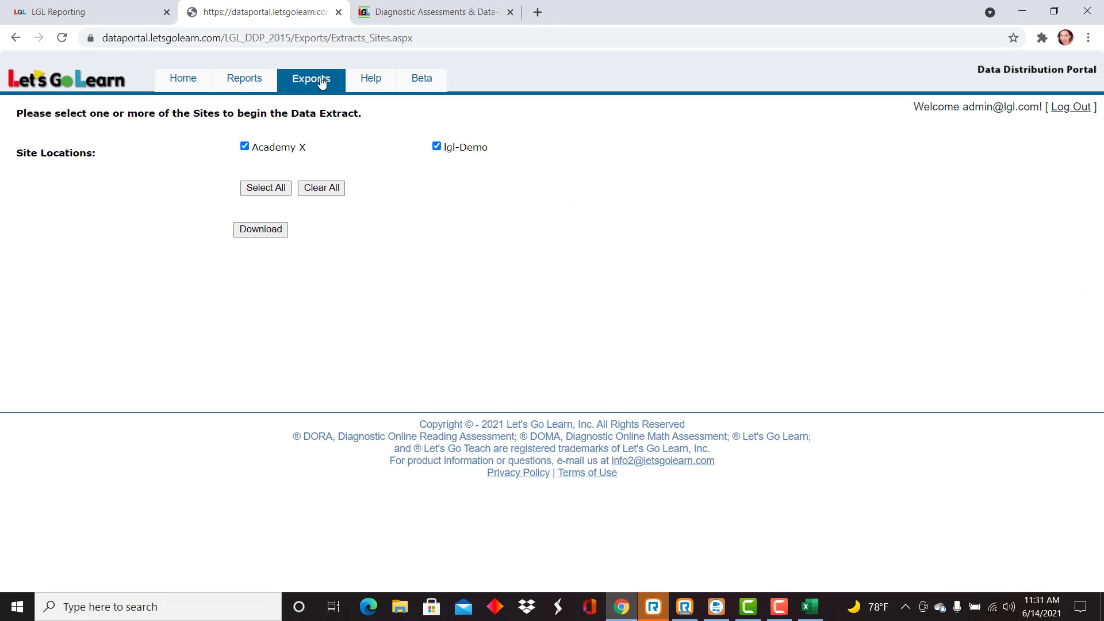
# Return to the Exports page and reopen the export type list
pyautogui.click(311, 78)
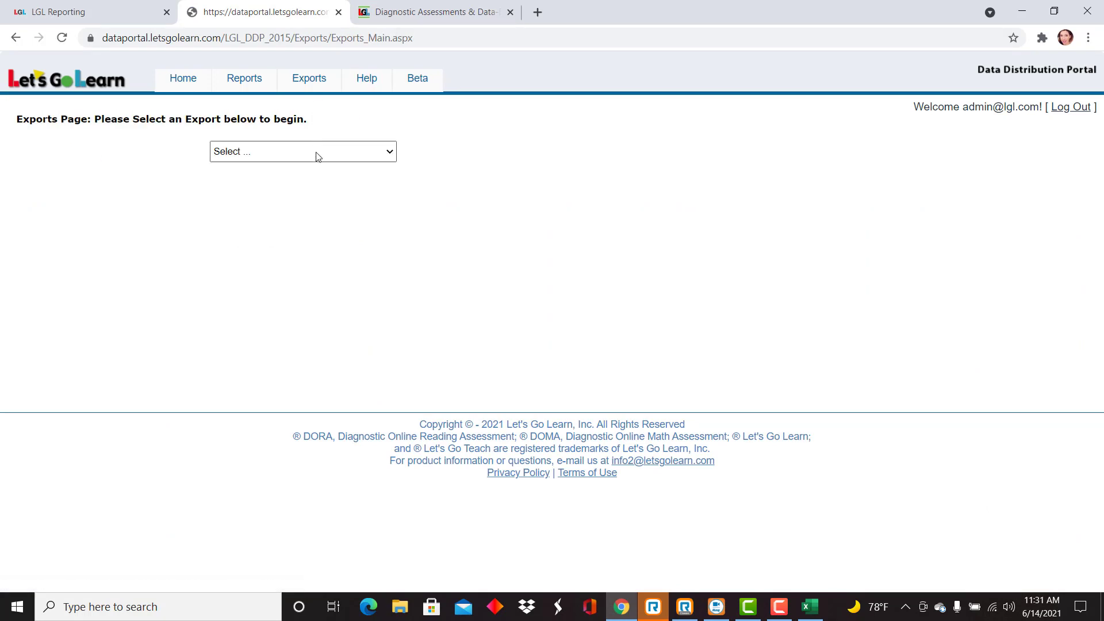
pyautogui.click(302, 152)
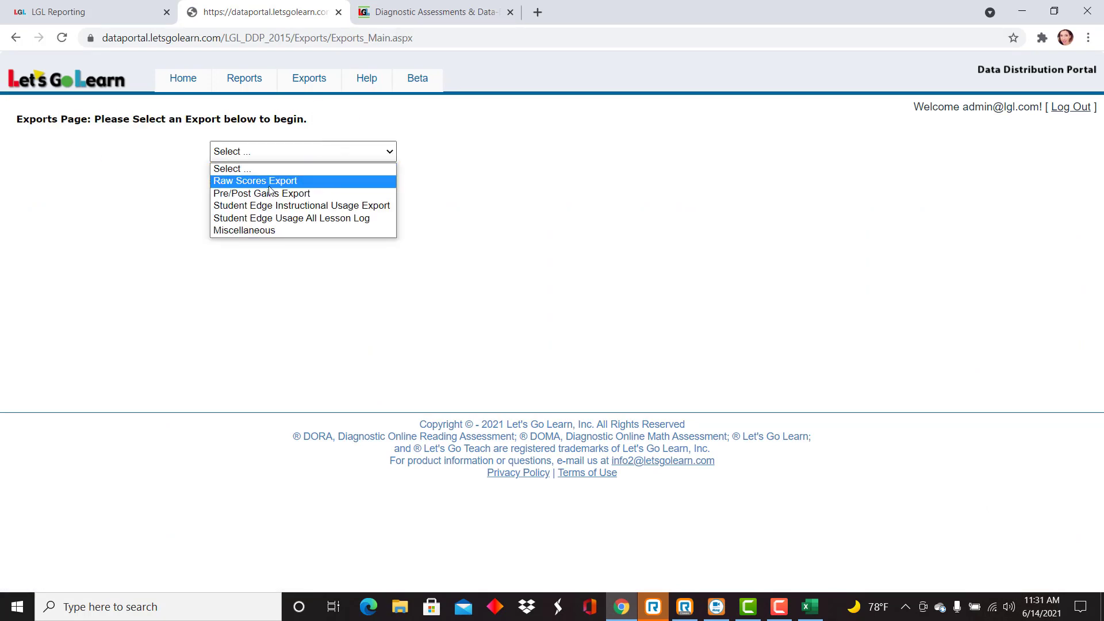
pyautogui.moveTo(298, 183)
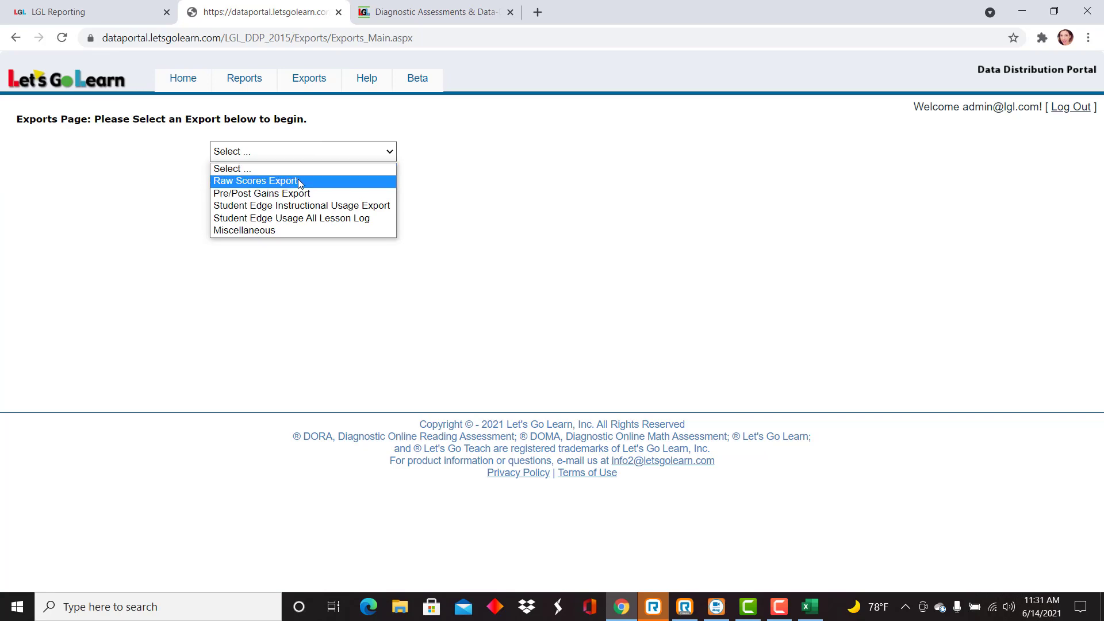